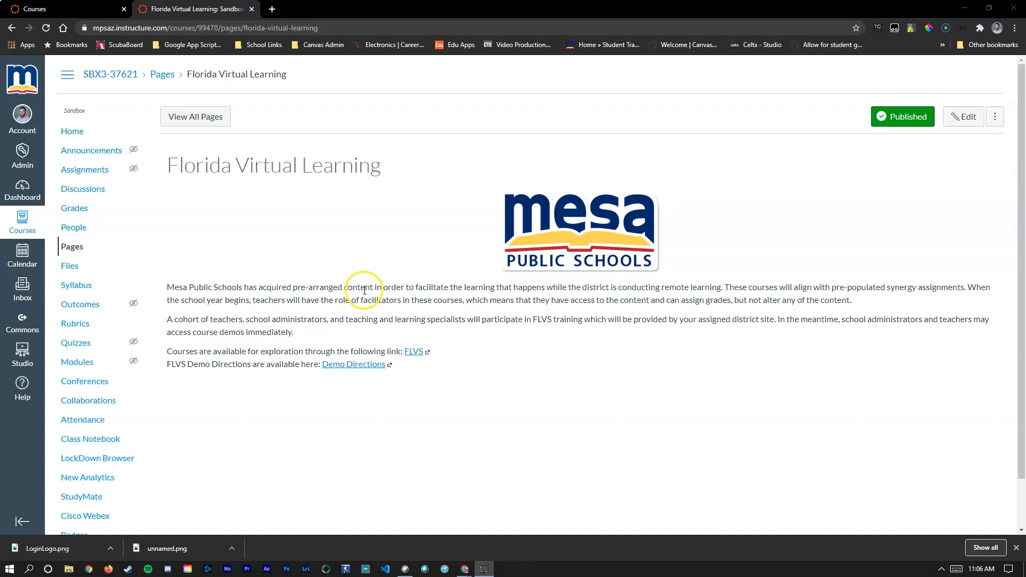
mouse_move(368, 302)
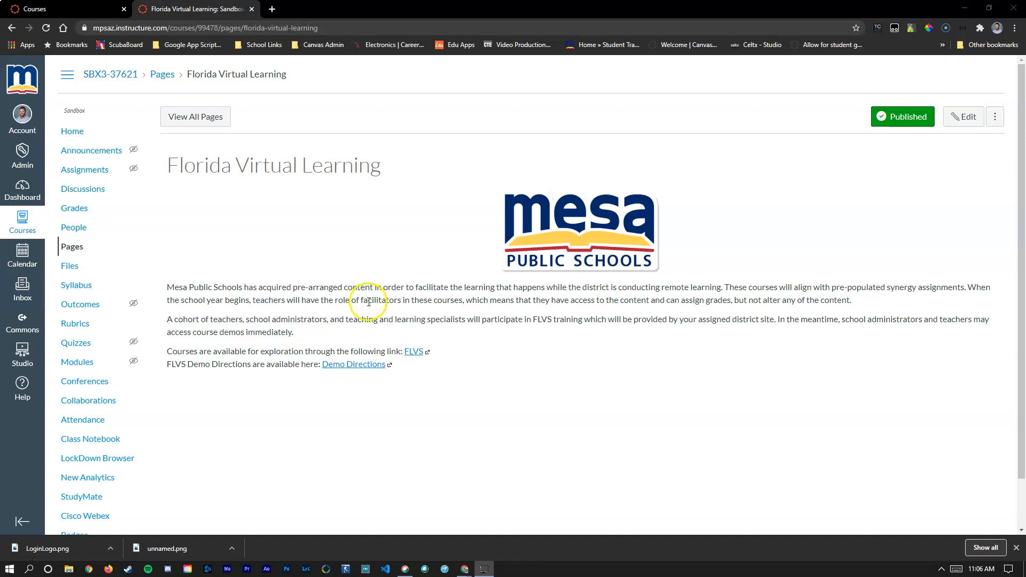
mouse_move(192, 347)
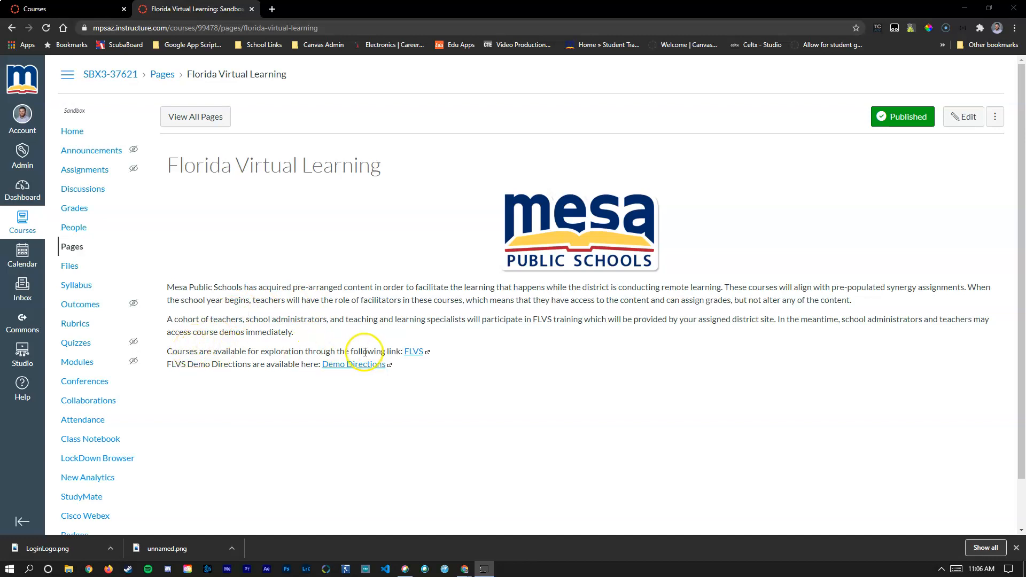
Step: Open the Florida Virtual School Demo Courses document via the FLVS link
click(353, 364)
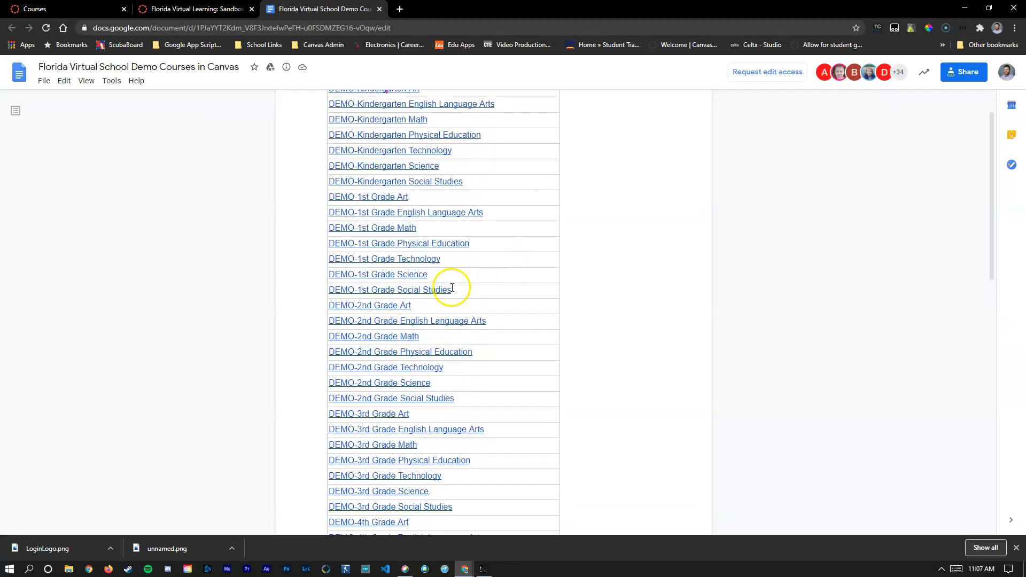
mouse_move(443, 295)
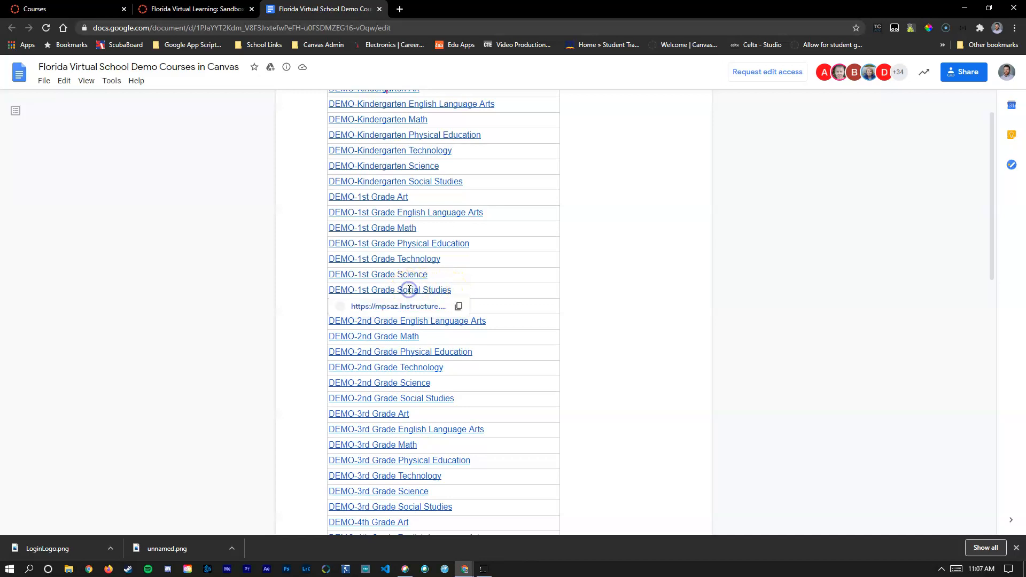
mouse_move(382, 306)
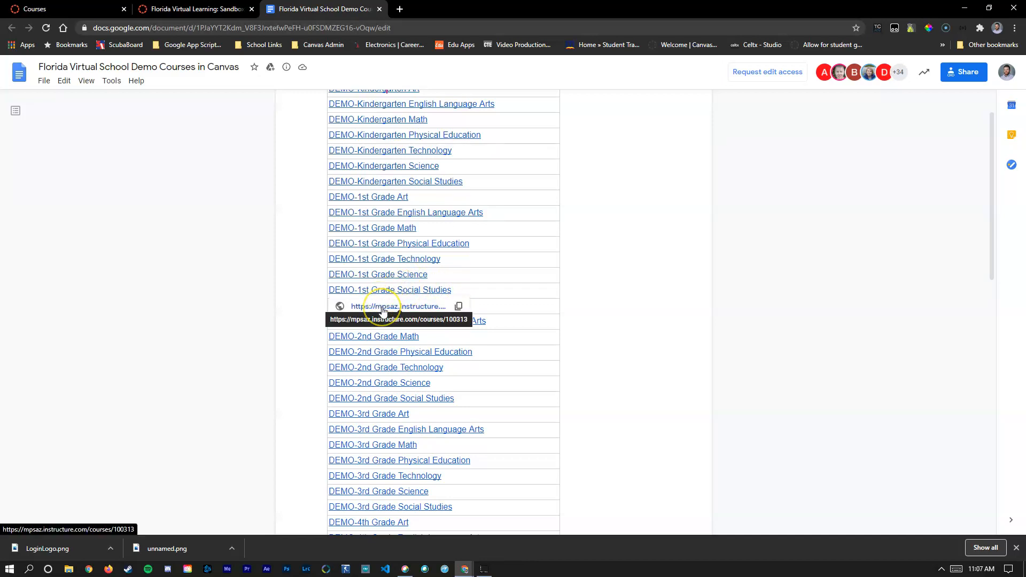
Step: Launch the DEMO-1st Grade Social Studies course in Canvas from the Google Docs list
click(389, 290)
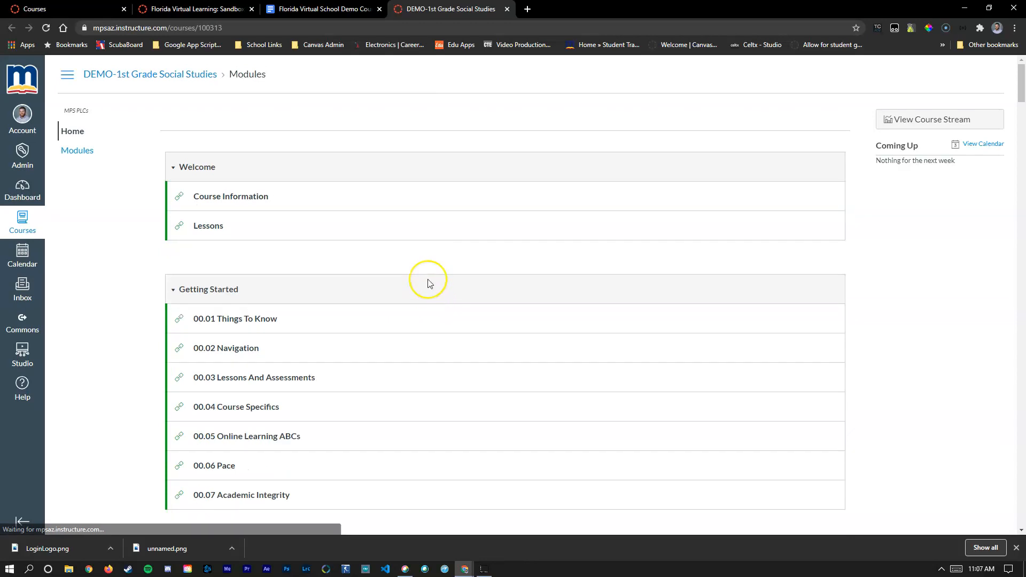
mouse_move(604, 260)
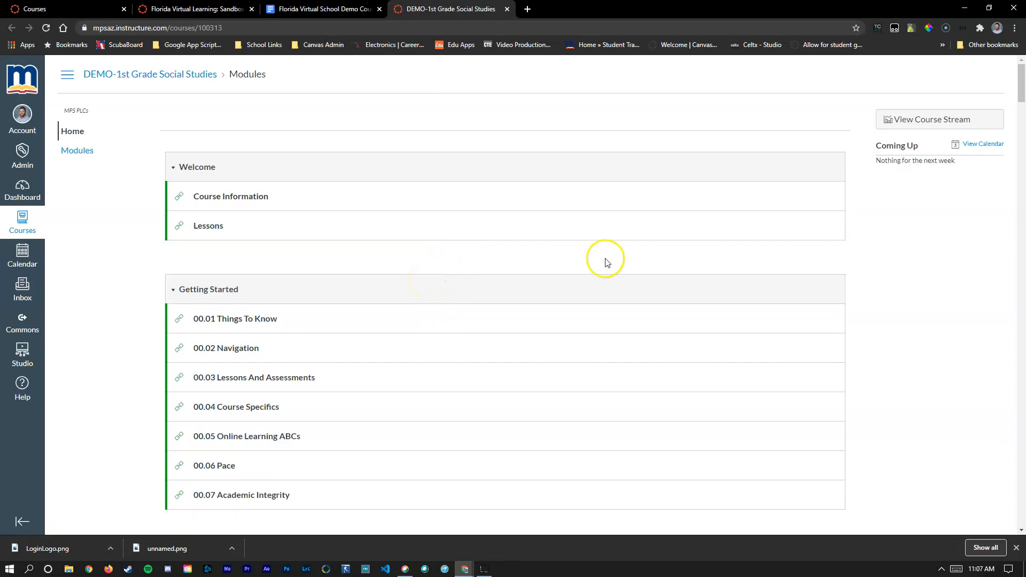
mouse_move(393, 251)
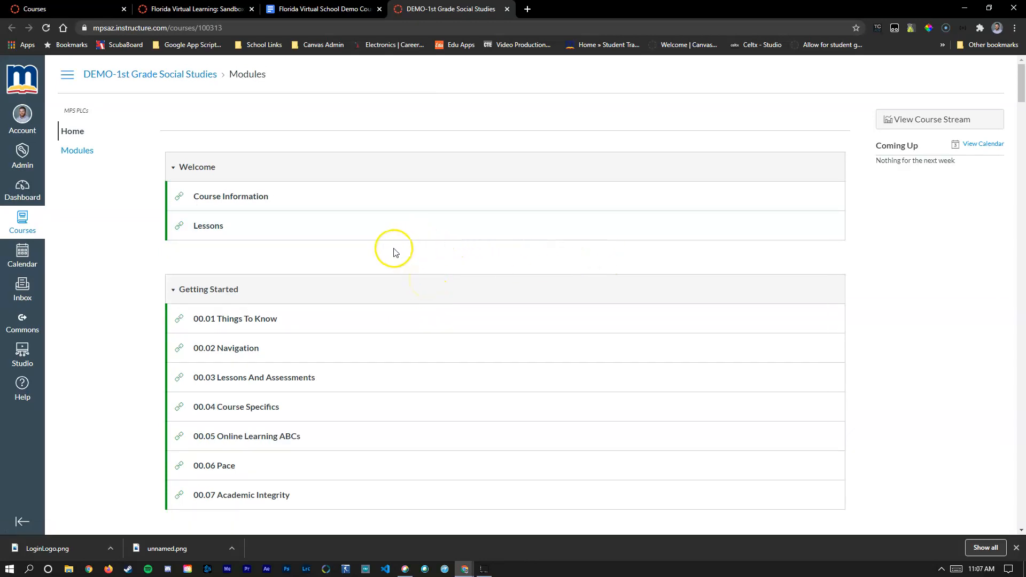
mouse_move(240, 170)
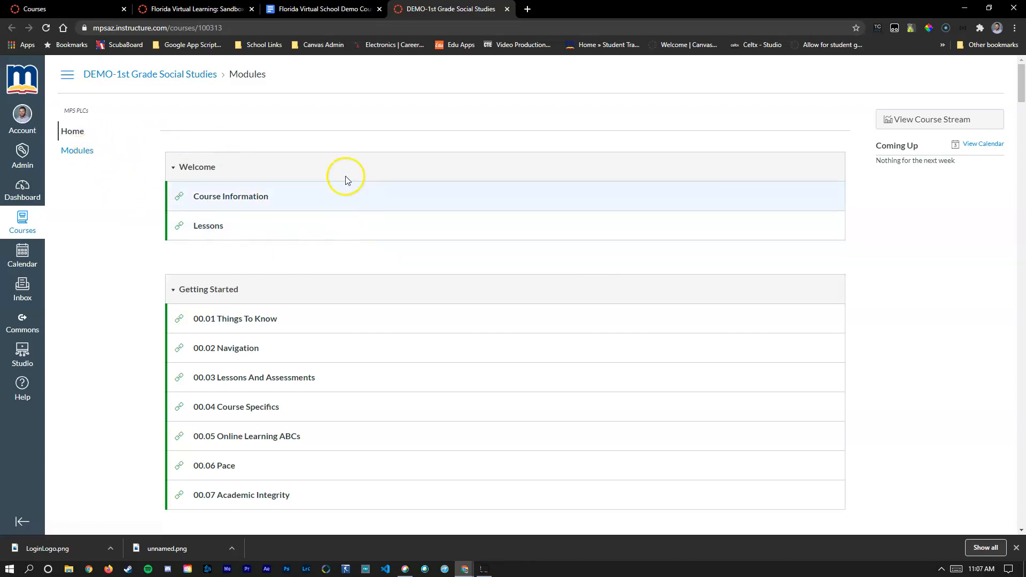
mouse_move(208, 290)
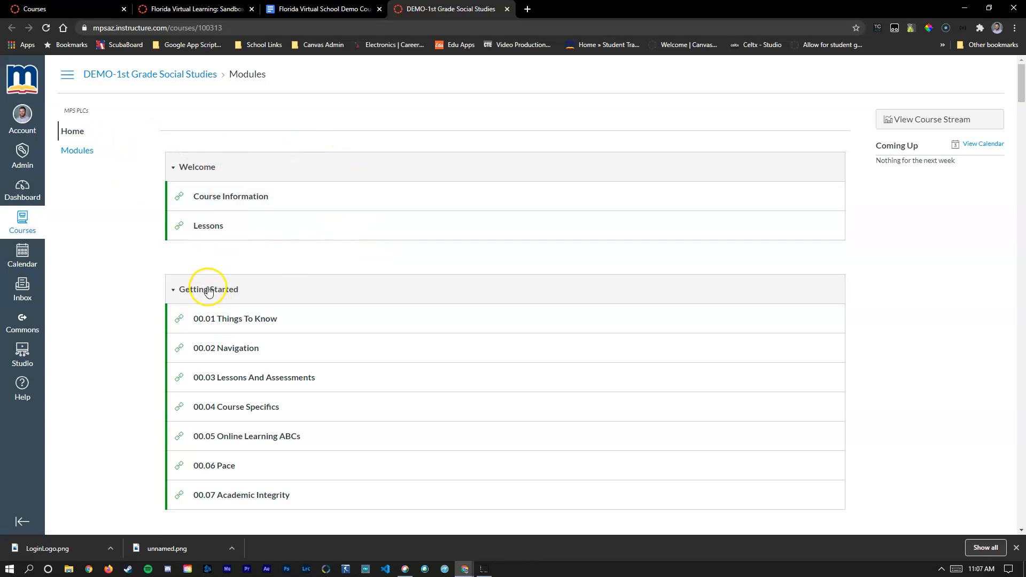
mouse_move(276, 325)
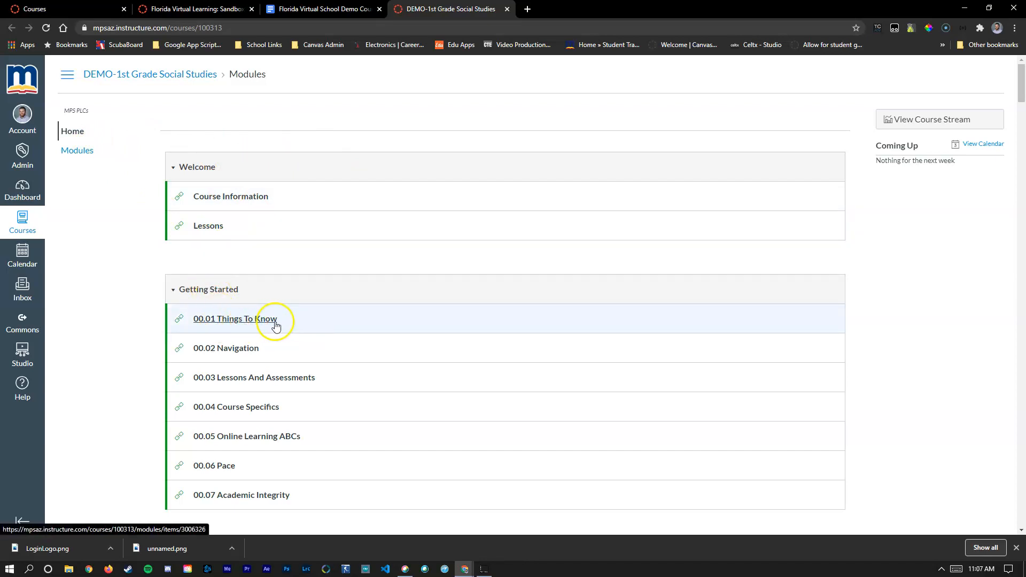
Step: Scroll down past the Welcome and Getting Started modules to Module Two
scroll(down, 3)
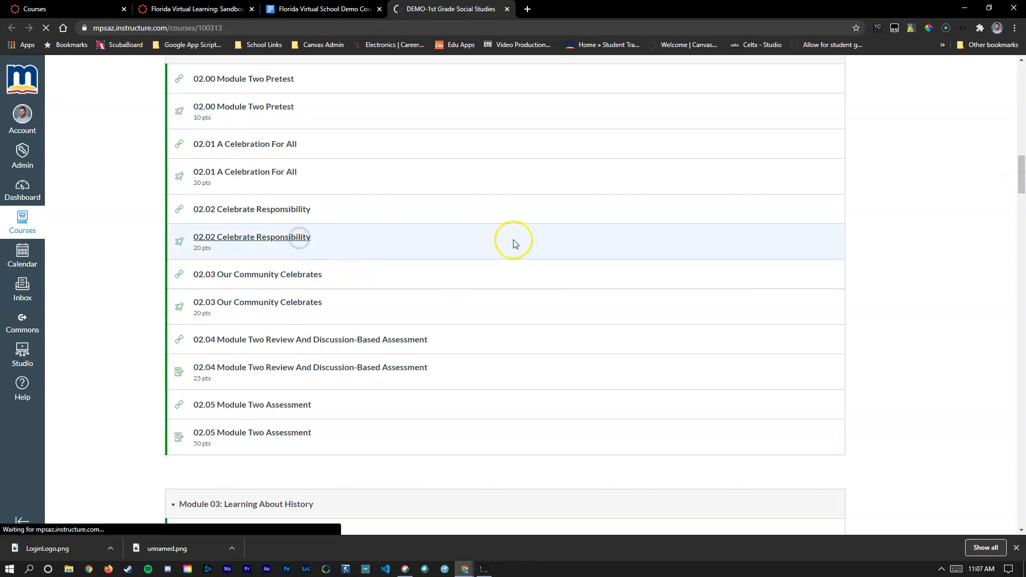
Step: Open the 02.02 Celebrate Responsibility quiz, advance a lesson, then return to the module list
click(252, 237)
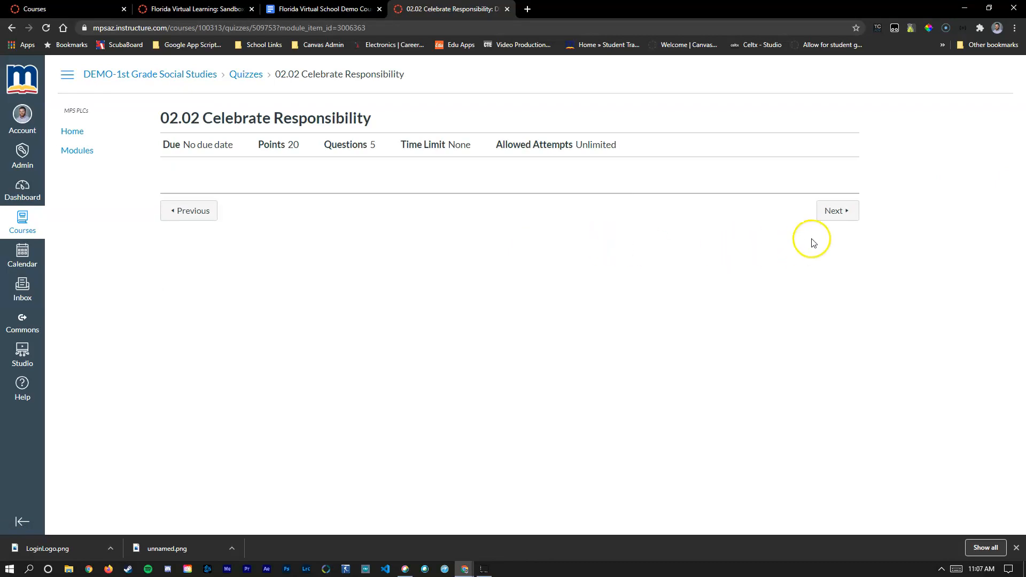
click(837, 210)
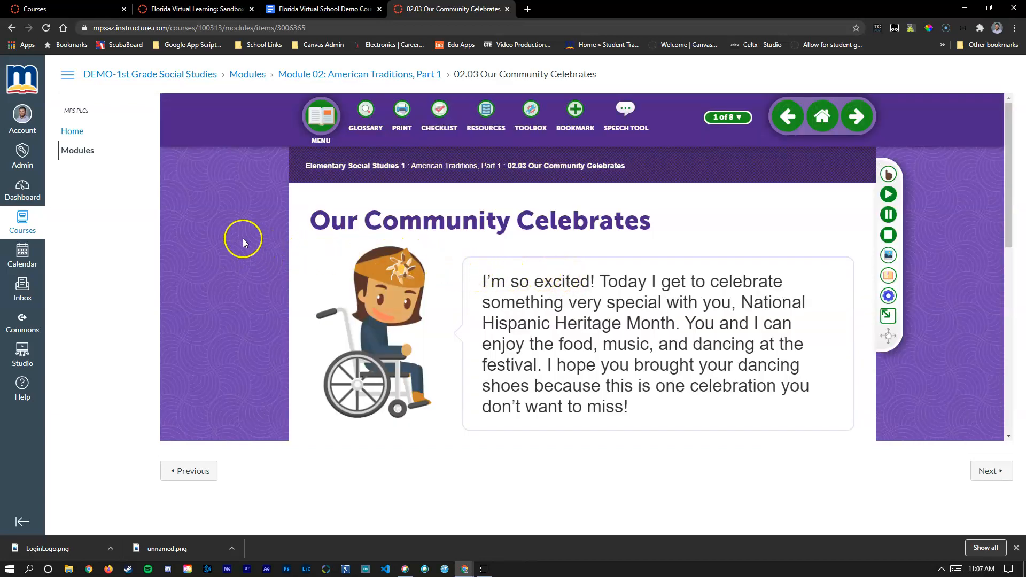
mouse_move(92, 183)
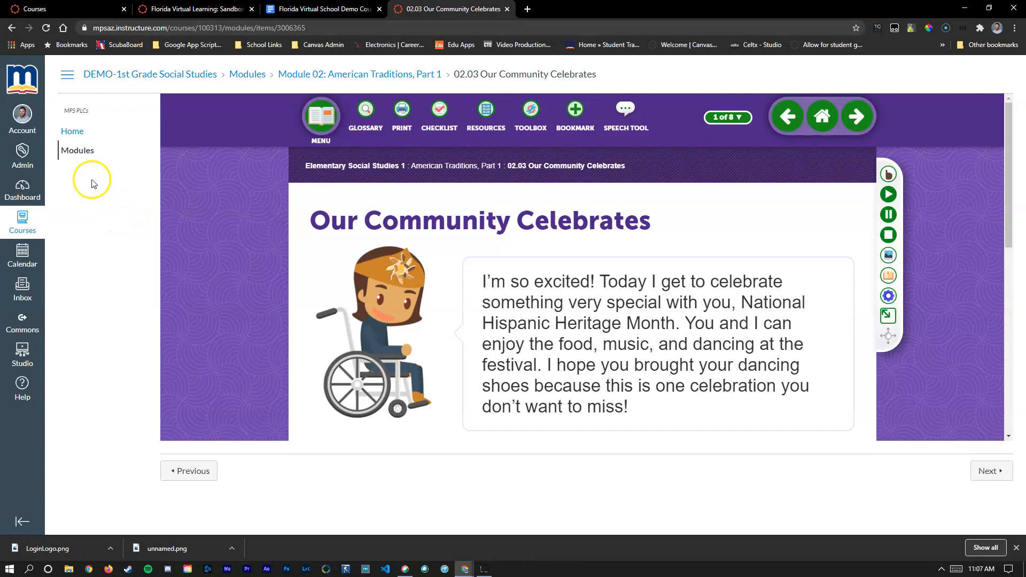
click(76, 152)
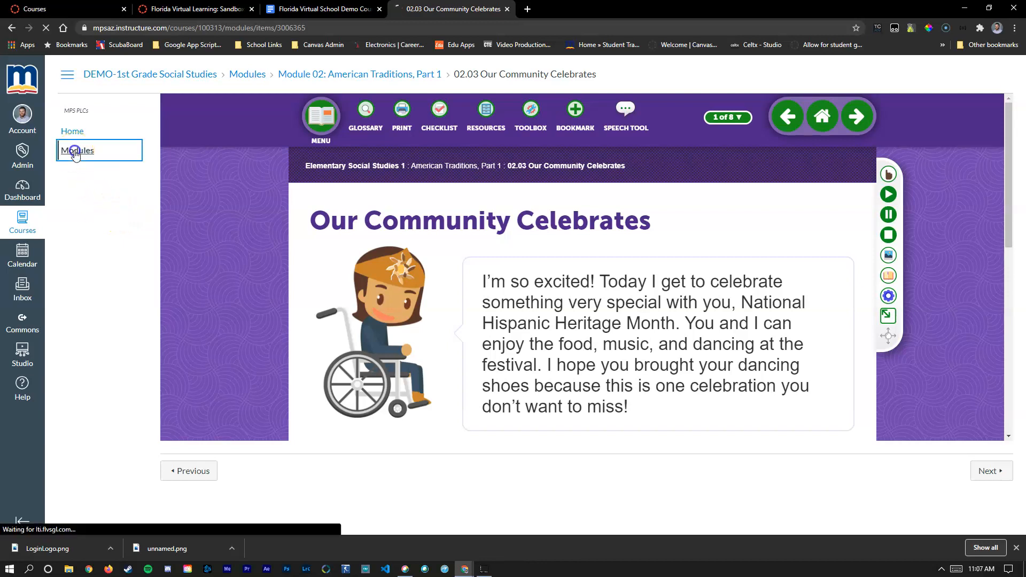
click(77, 150)
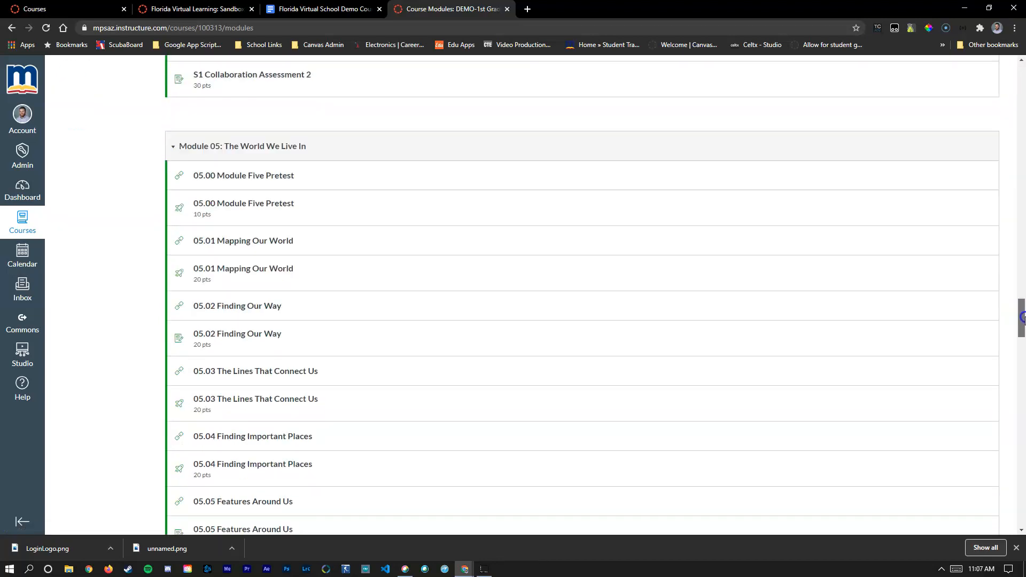
scroll(down, 3)
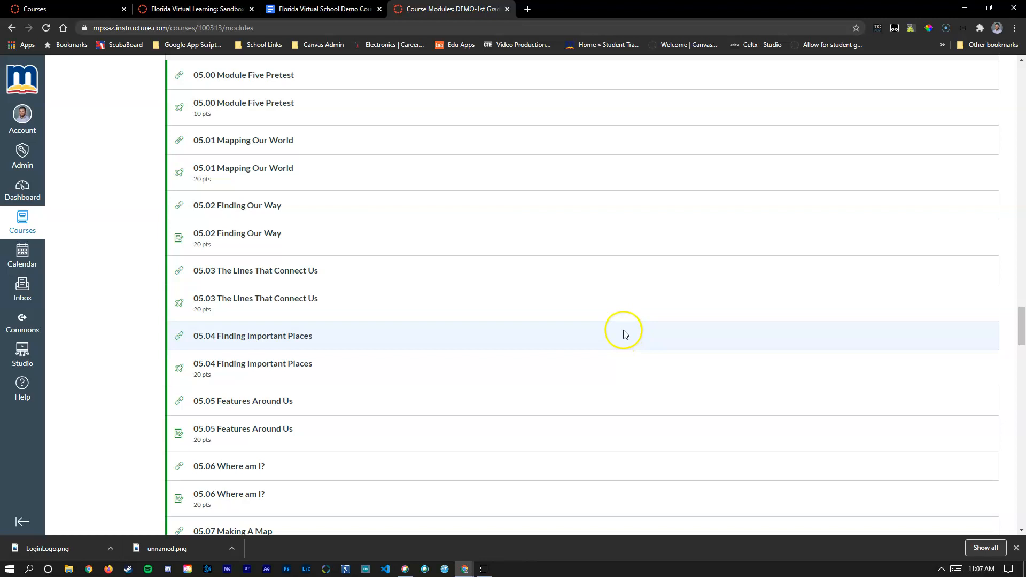
Step: Open the FLVS Demo Directions document from the Florida Virtual Learning page
click(193, 9)
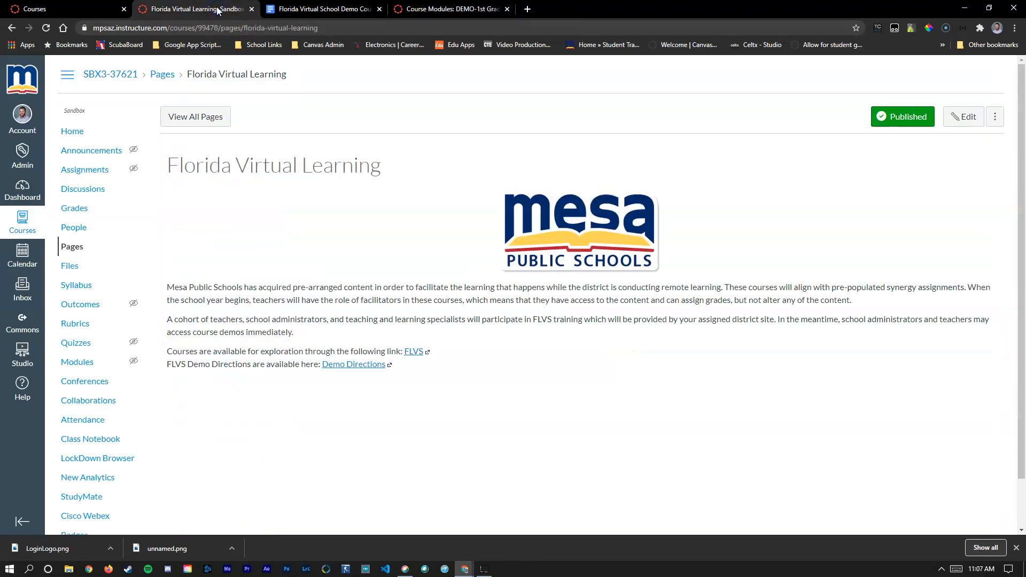
mouse_move(334, 367)
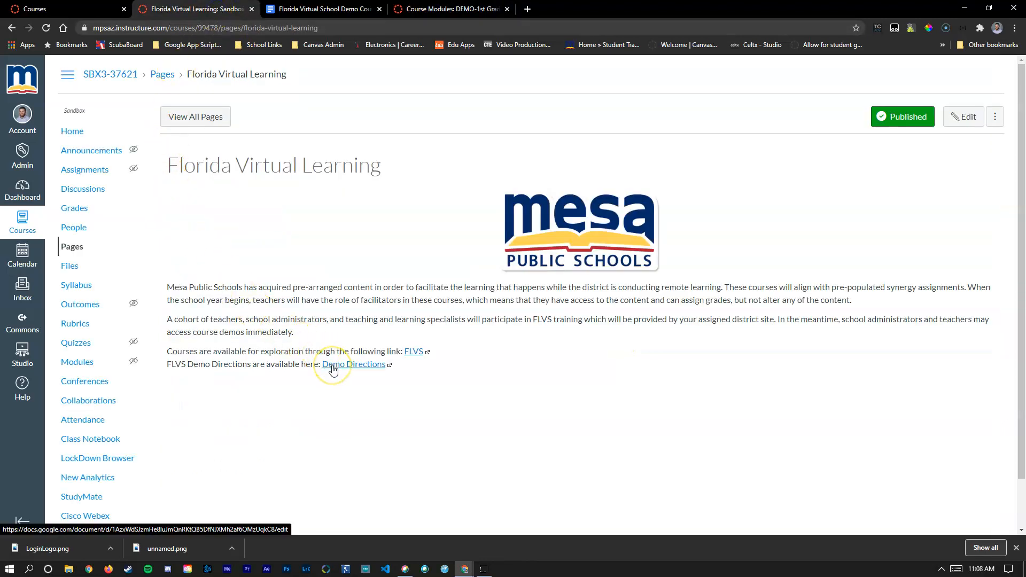
click(353, 365)
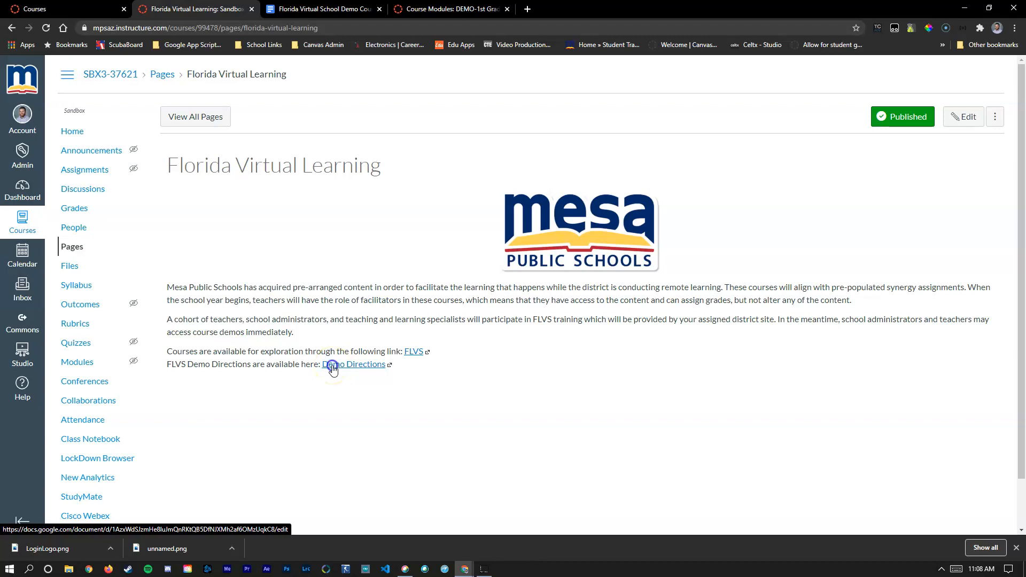
click(355, 364)
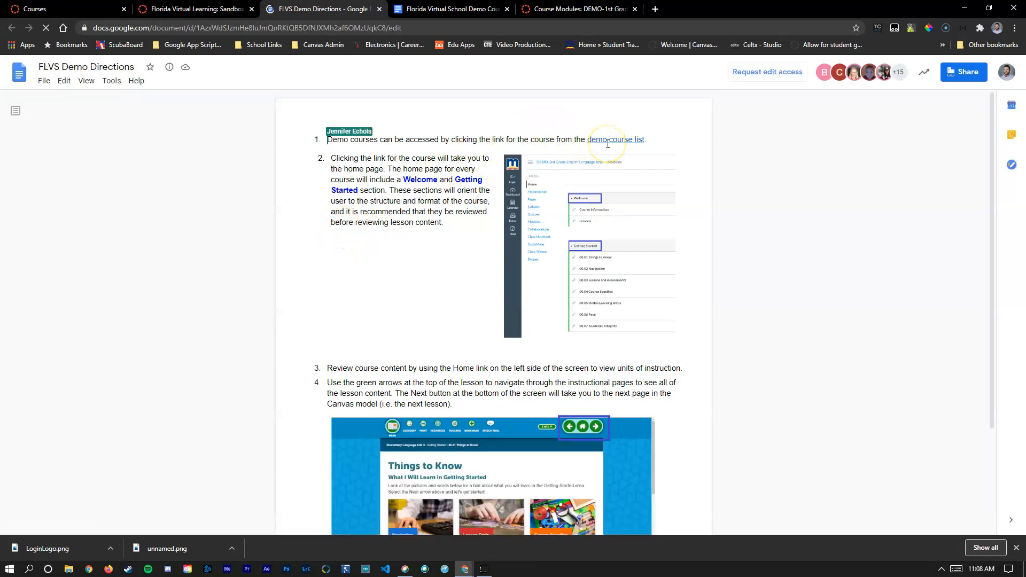
Step: Read the Demo Directions through step 4, then return to the Module 05 course page
scroll(down, 3)
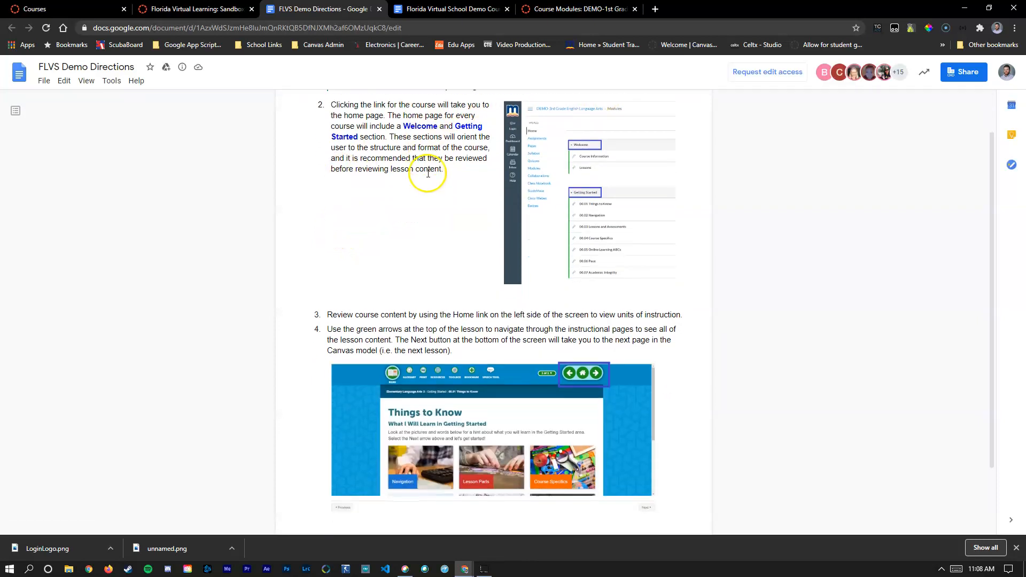
mouse_move(460, 202)
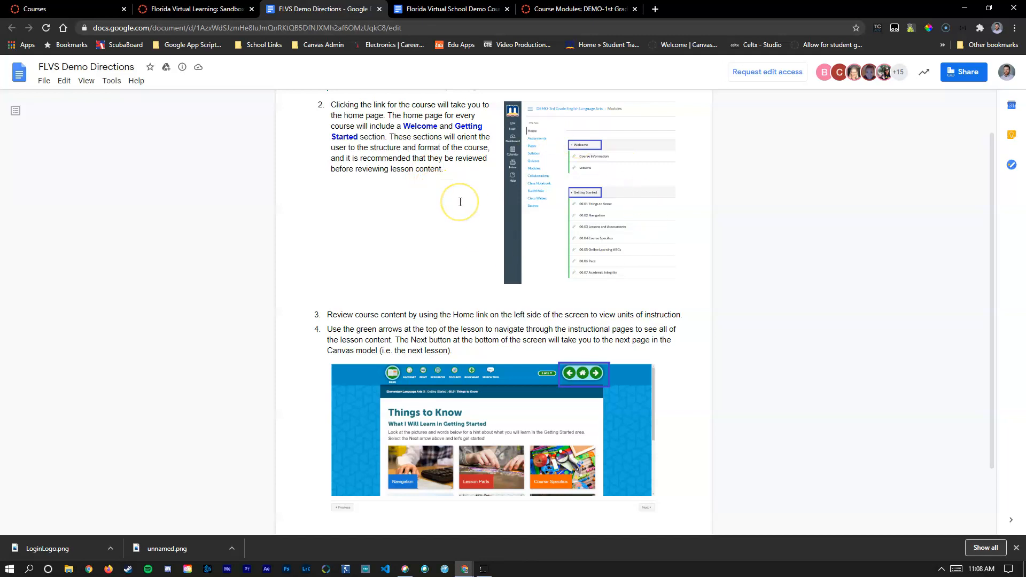
scroll(down, 3)
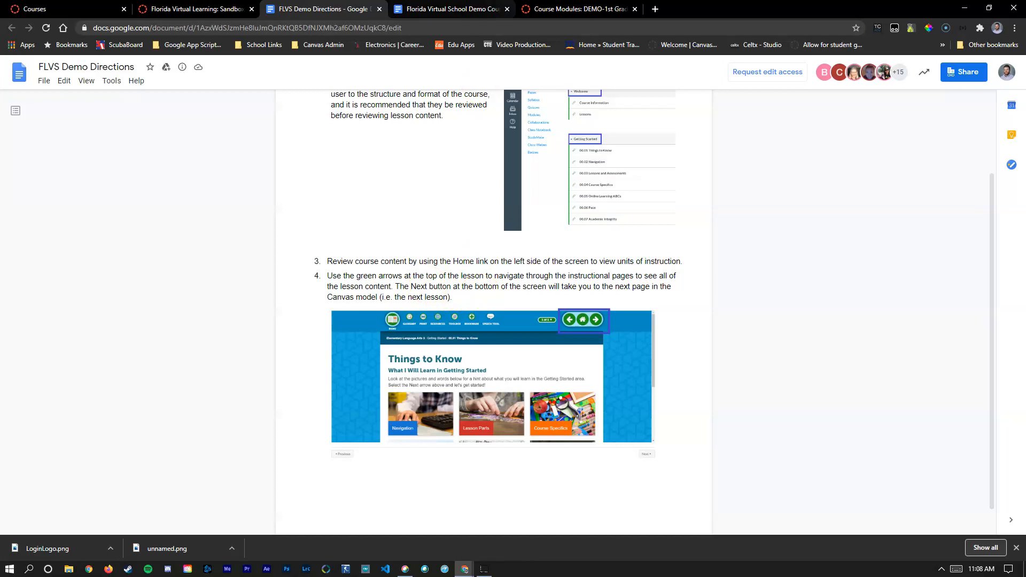
click(584, 9)
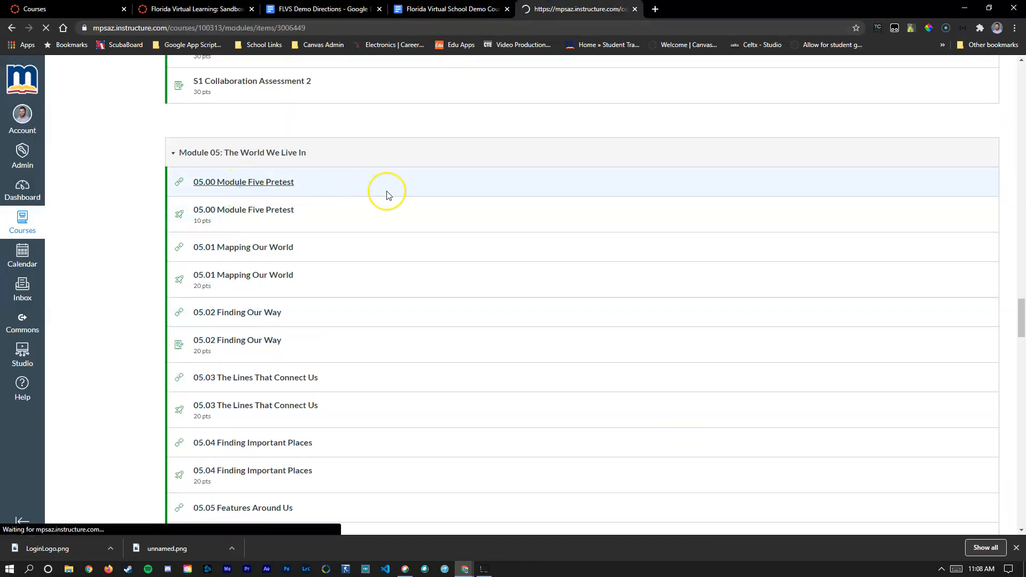
Step: Open 05.00 Module Five Pretest, the introduction to The World We Live In
click(244, 182)
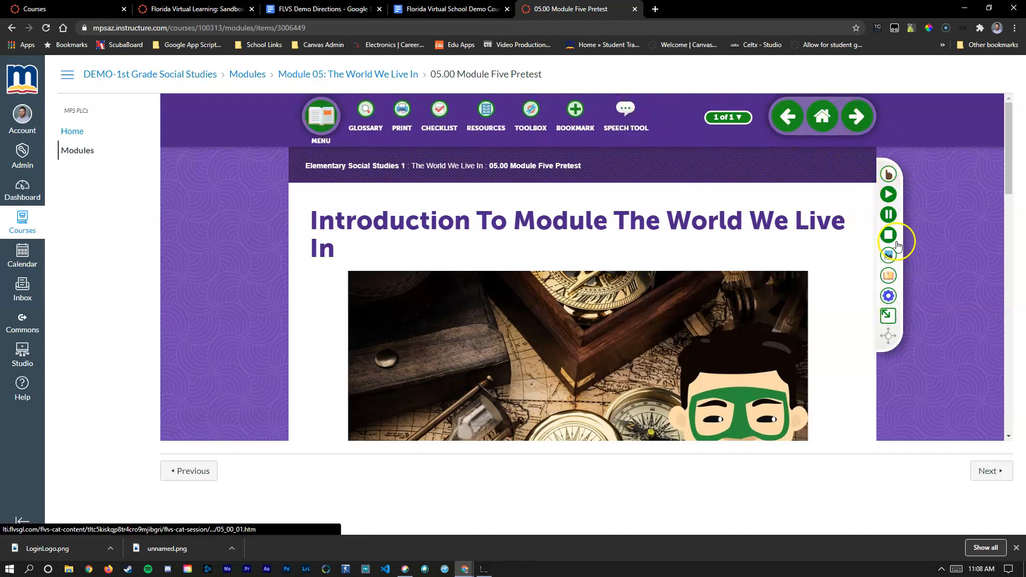
mouse_move(888, 235)
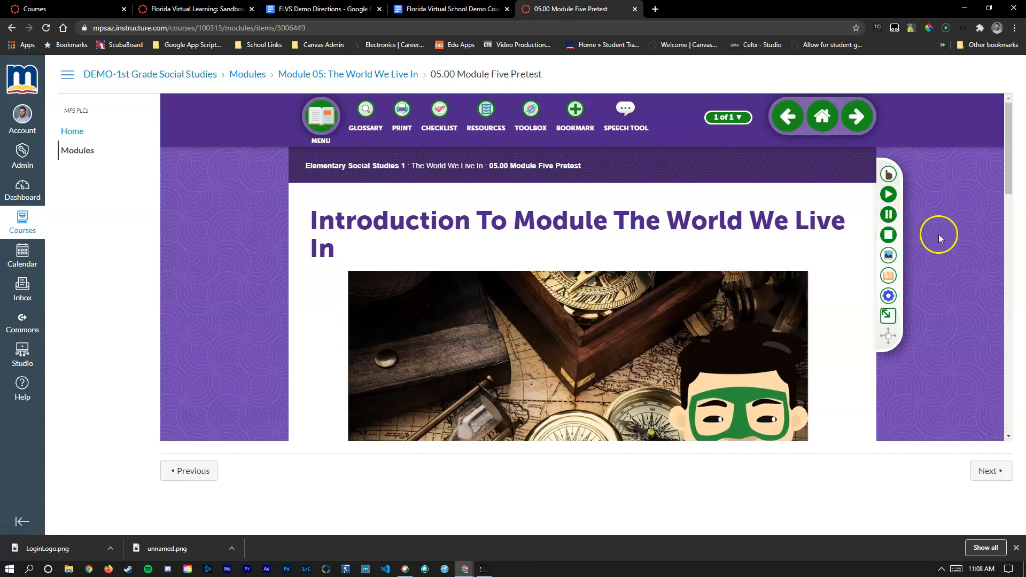
mouse_move(933, 255)
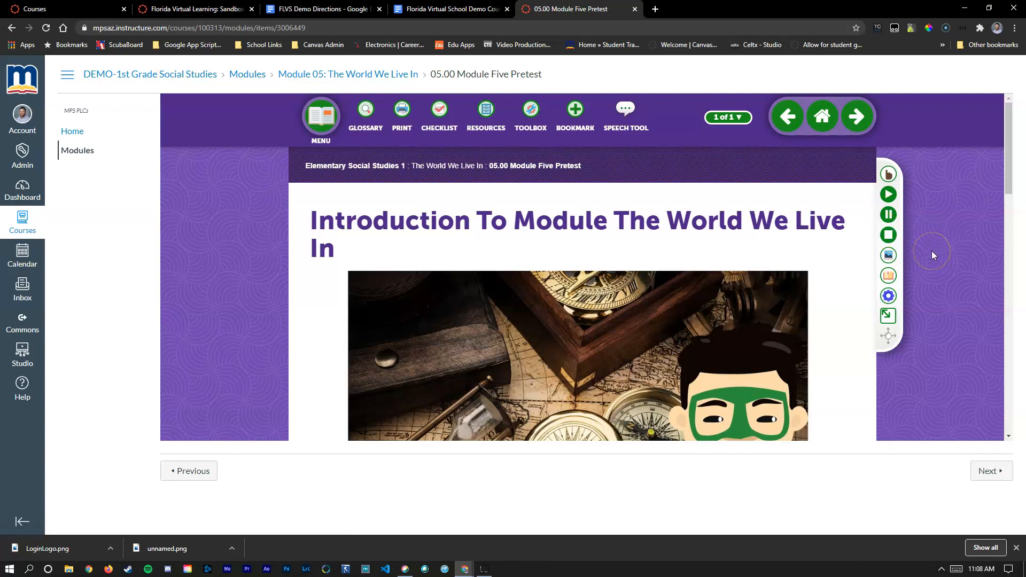
mouse_move(773, 254)
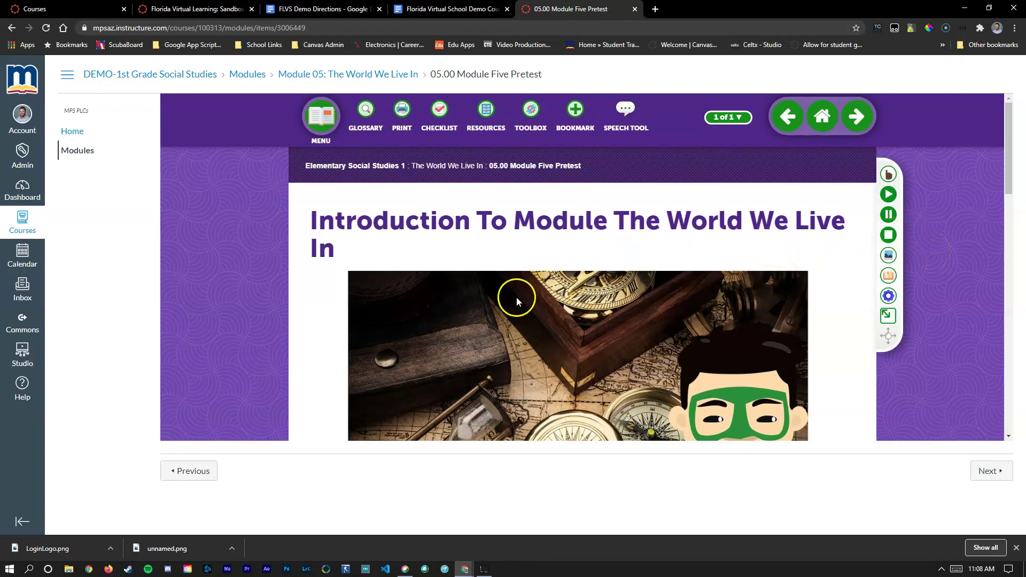
mouse_move(468, 302)
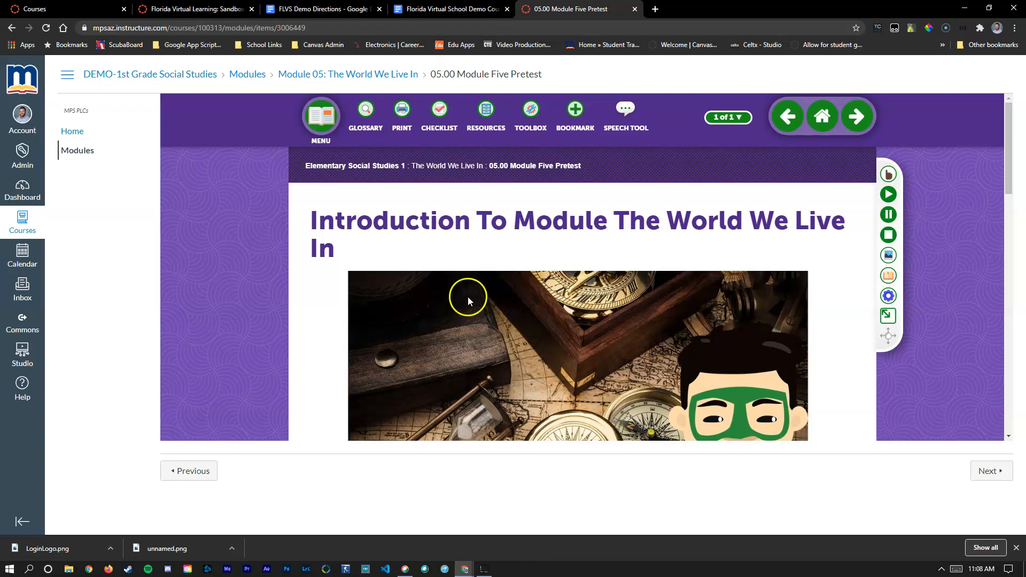